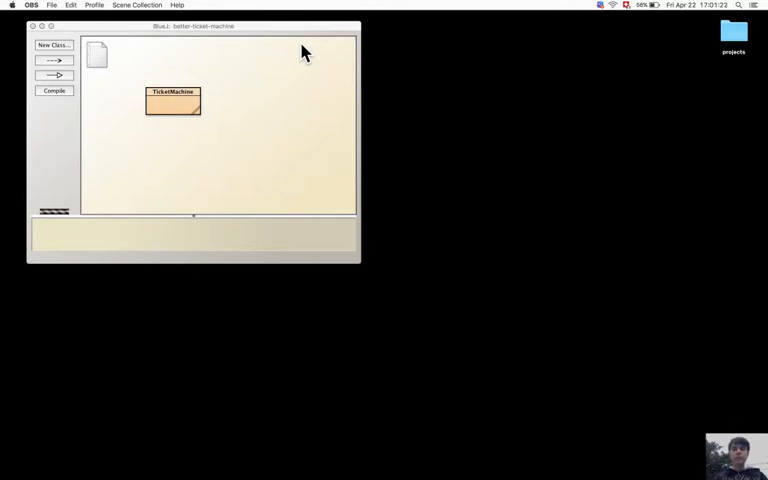
Open the TicketMachine class source code in the BlueJ editor.
double_click(173, 108)
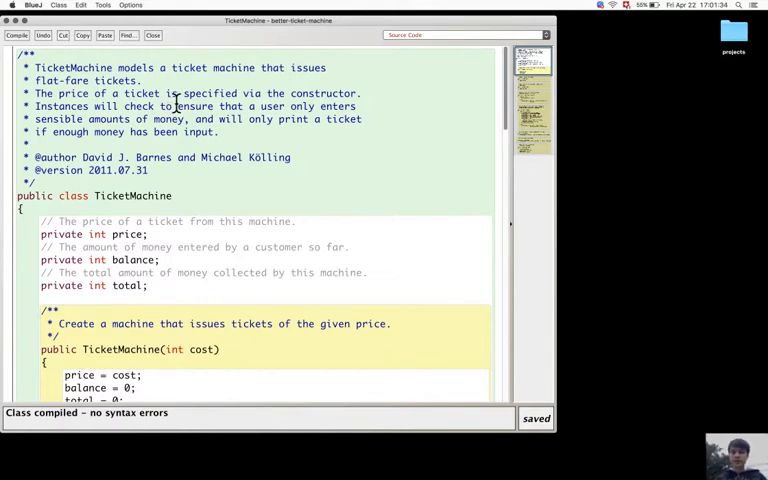
mouse_move(559, 275)
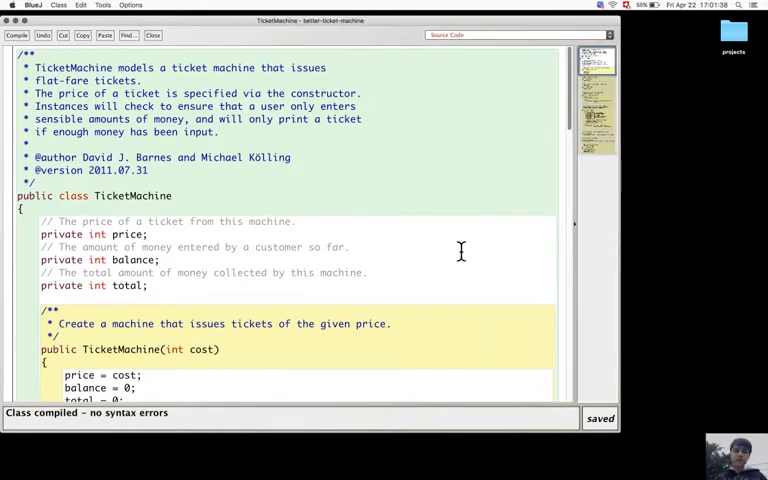
mouse_move(452, 248)
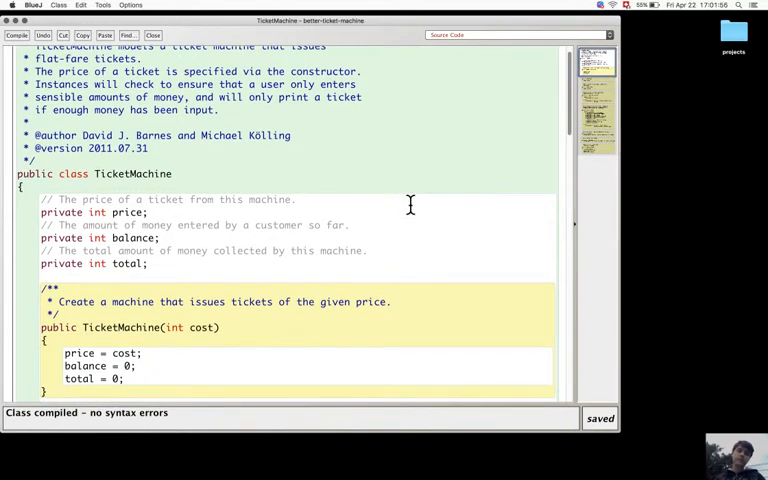
scroll(down, 3)
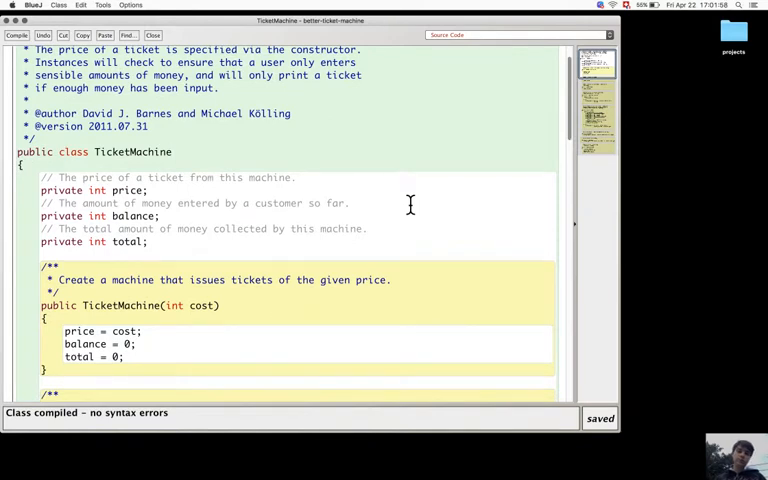
scroll(down, 3)
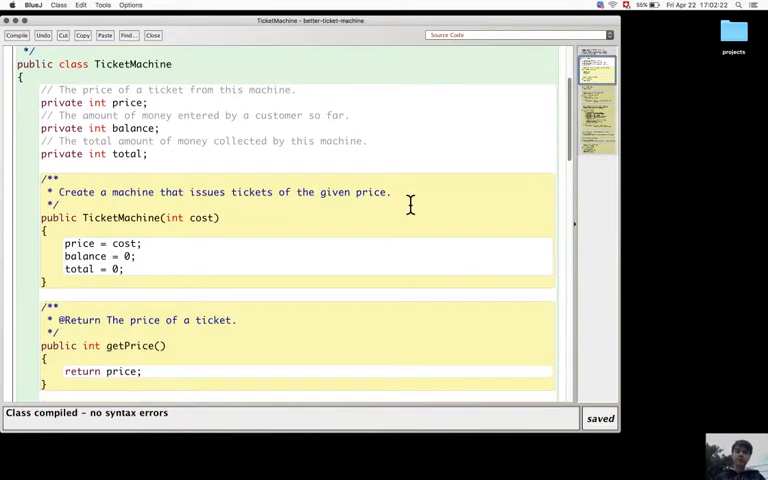
scroll(down, 3)
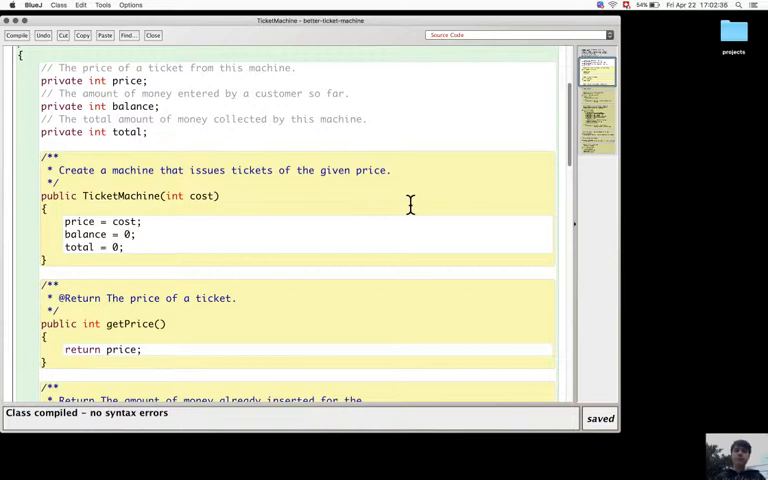
scroll(down, 3)
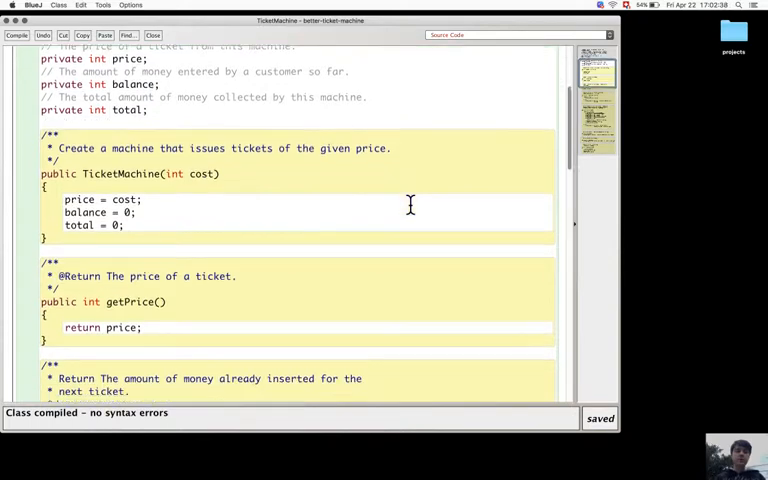
scroll(down, 3)
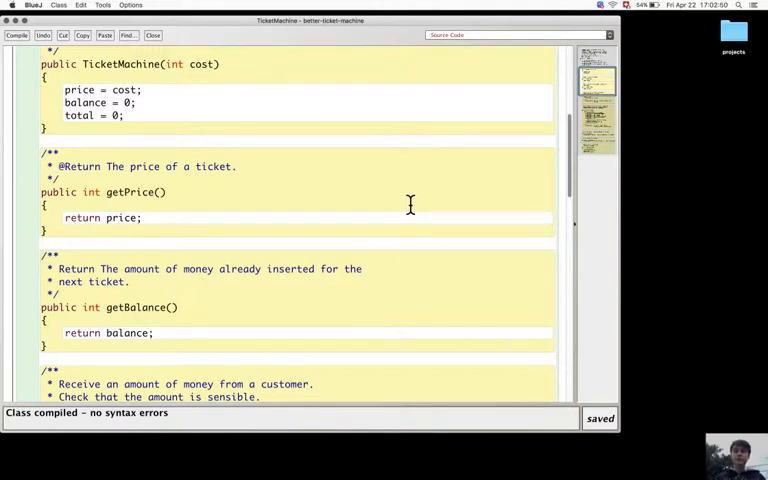
scroll(down, 3)
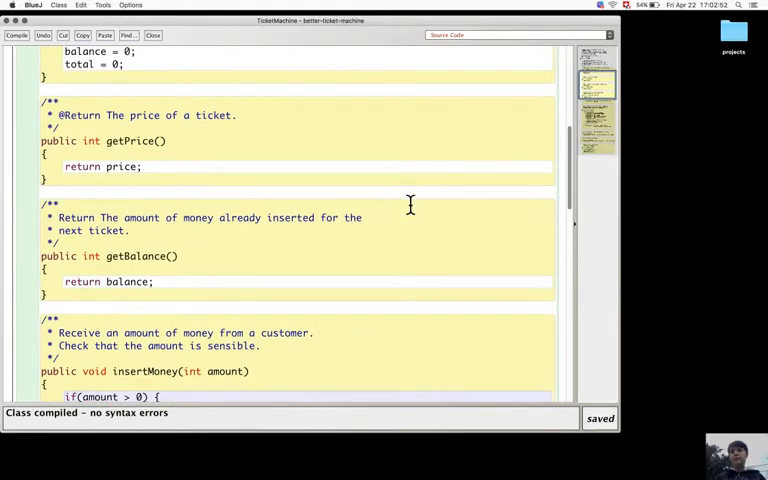
scroll(up, 3)
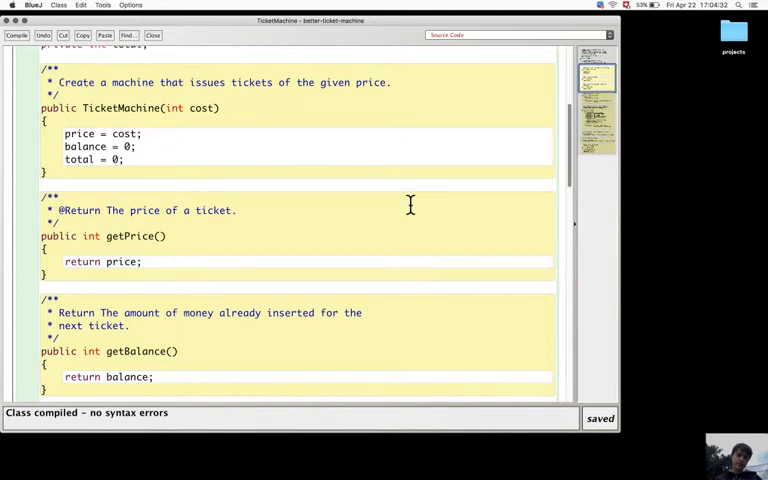
scroll(down, 3)
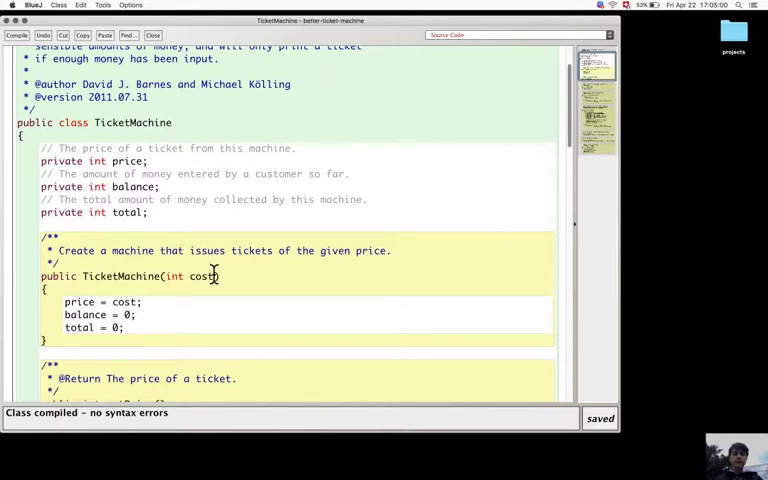
Remove the 'int cost' parameter from the constructor header, then save and compile.
drag(160, 276, 215, 276)
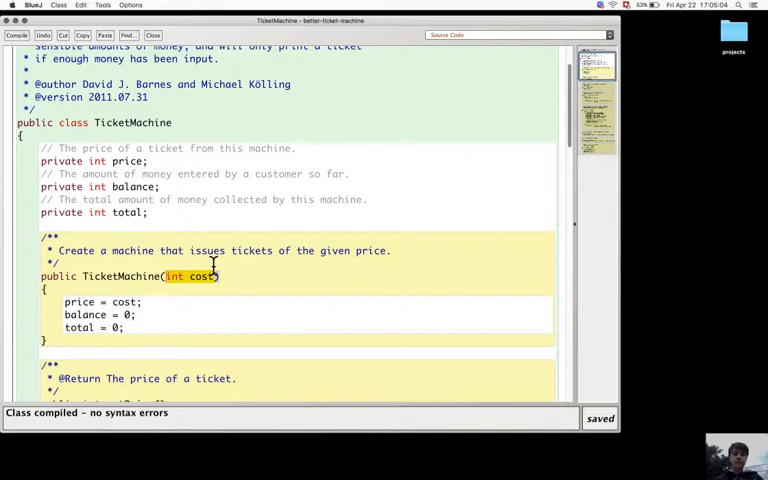
key(Delete)
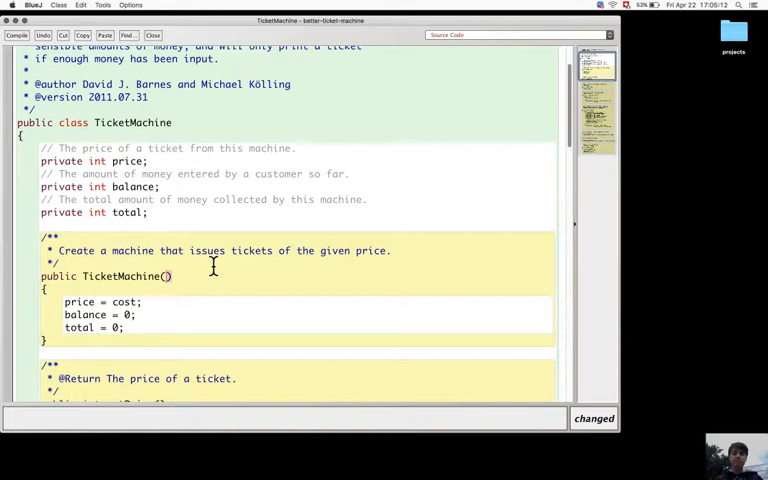
key(cmd+s)
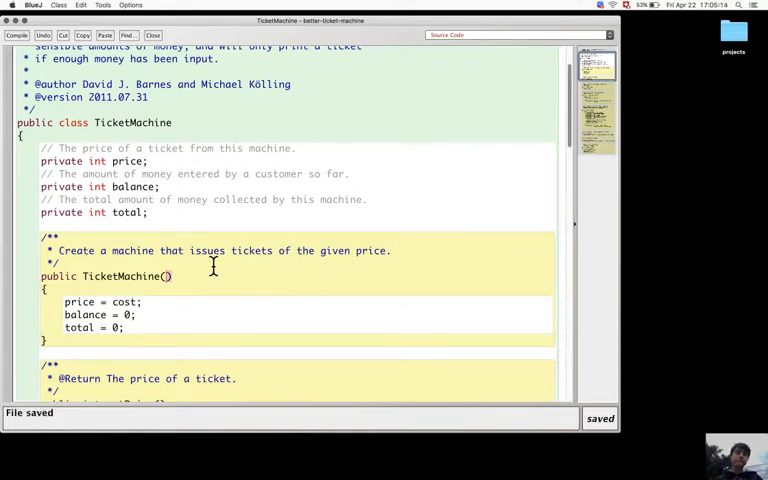
click(16, 37)
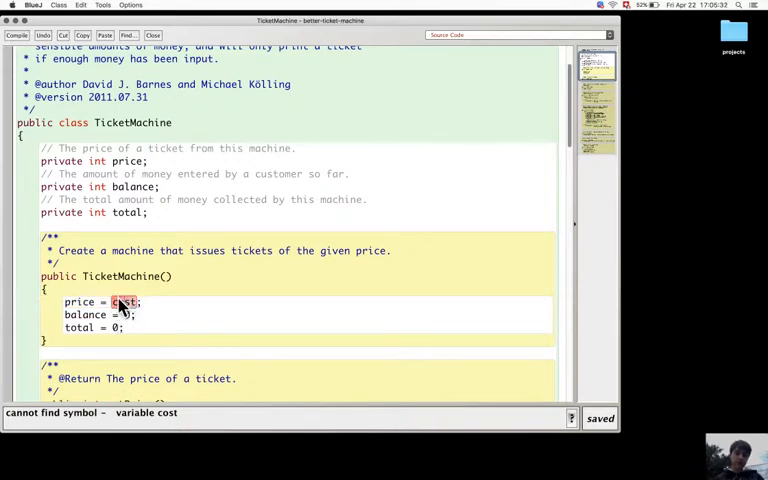
Replace the undefined 'cost' in the price assignment with 1000 and recompile.
double_click(124, 302)
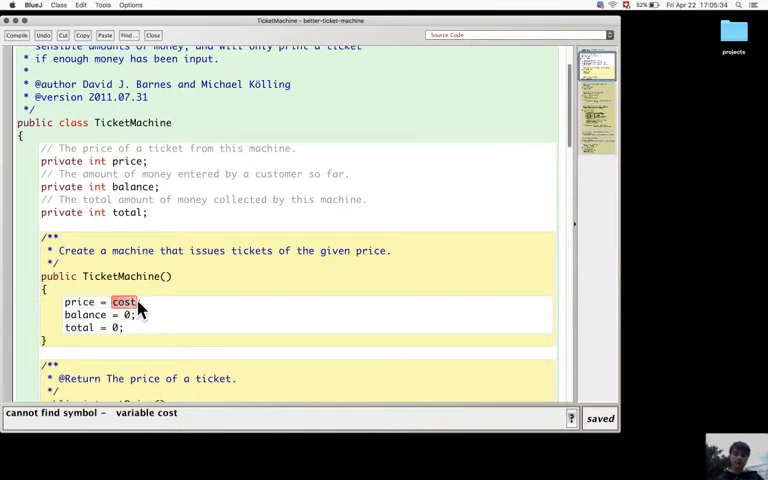
text(1000)
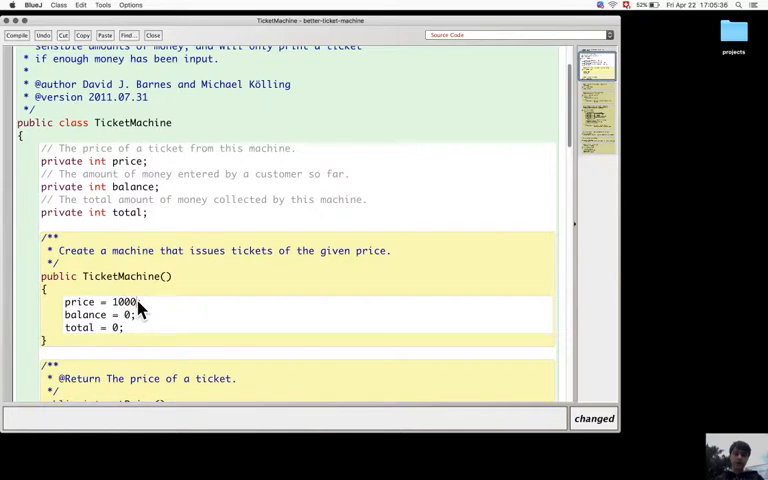
click(15, 35)
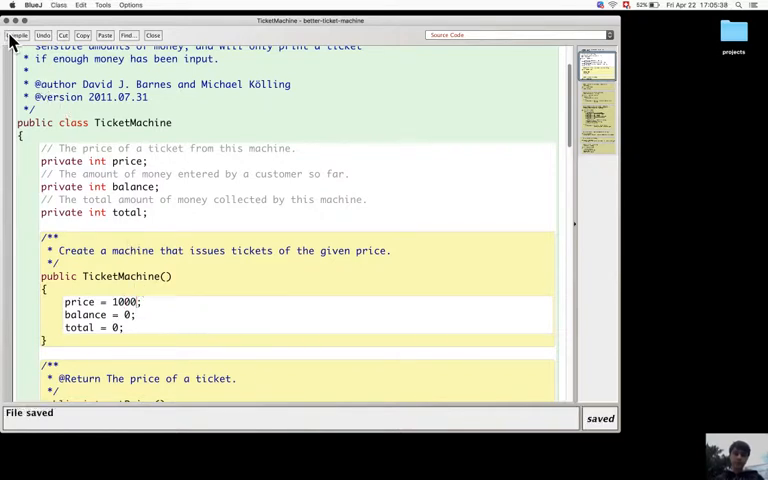
click(14, 34)
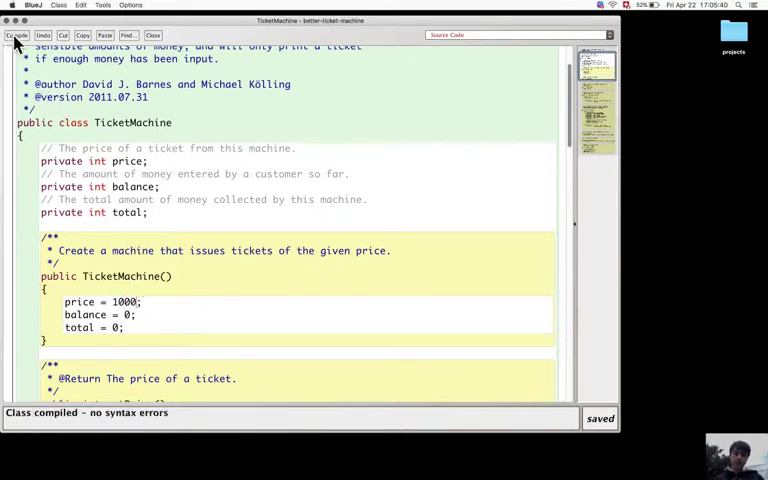
mouse_move(198, 235)
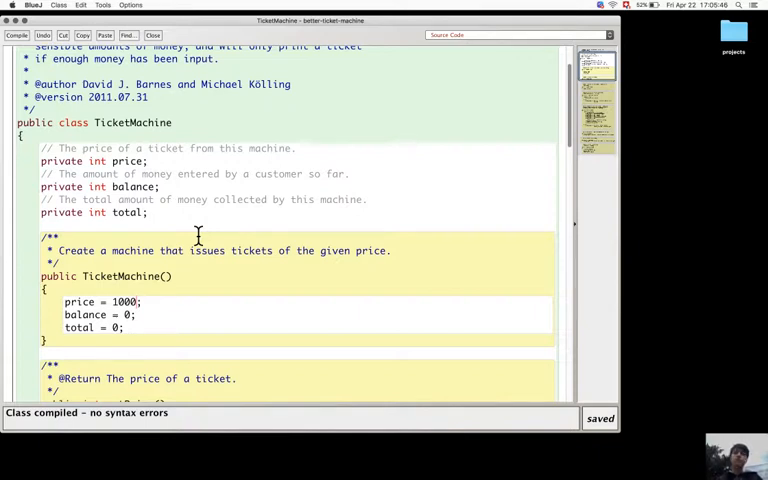
mouse_move(87, 314)
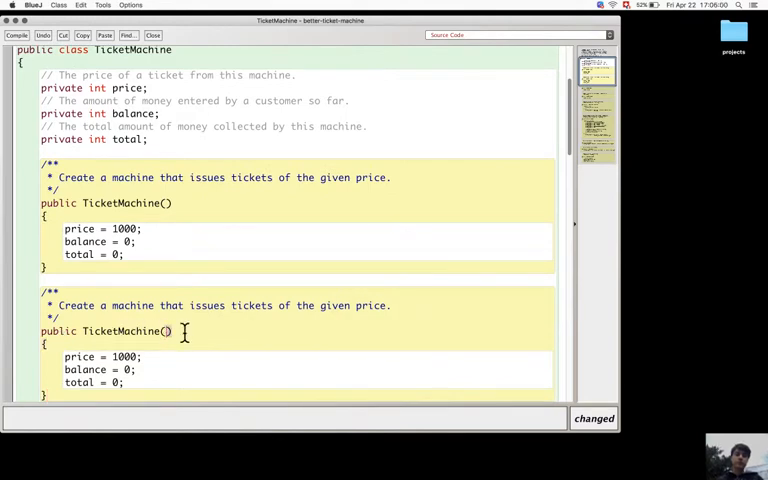
Add a second constructor taking int cost, and correct the default constructor's comment to 1000 cents.
text(int)
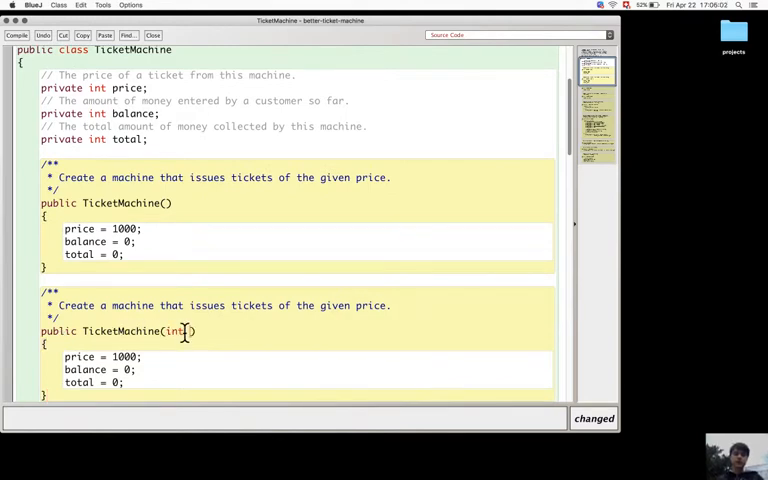
text(cost)
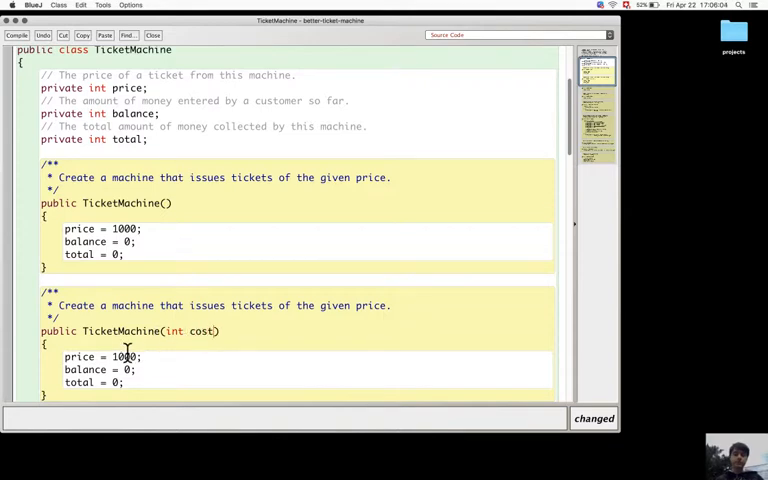
text(cost)
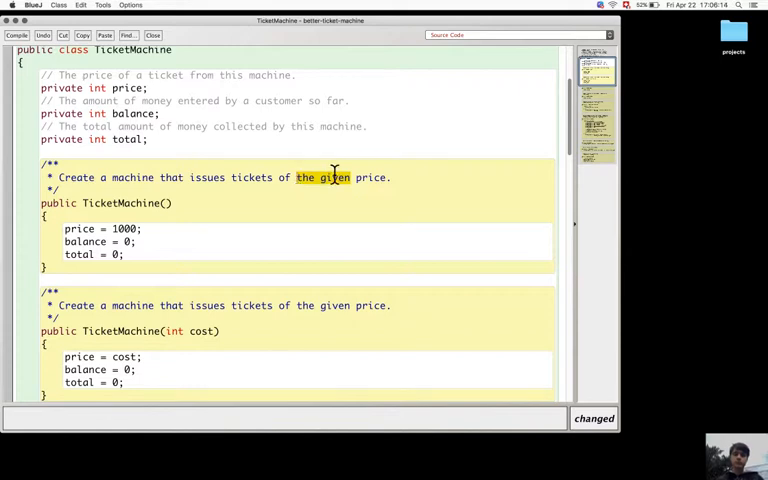
text(1000)
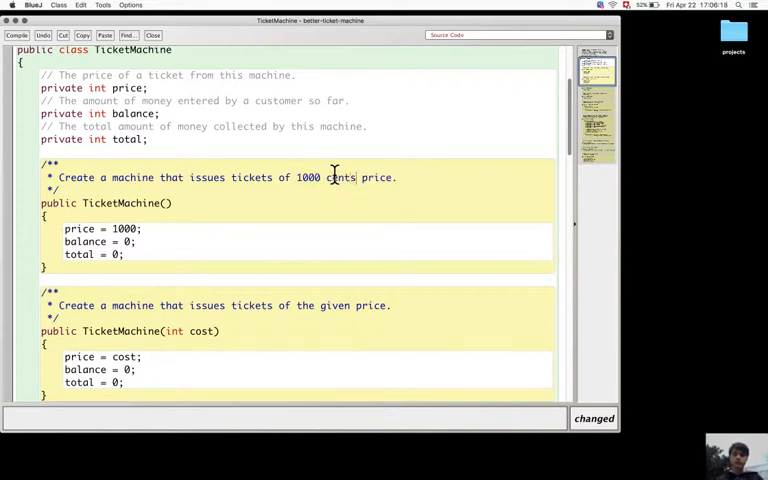
double_click(377, 177)
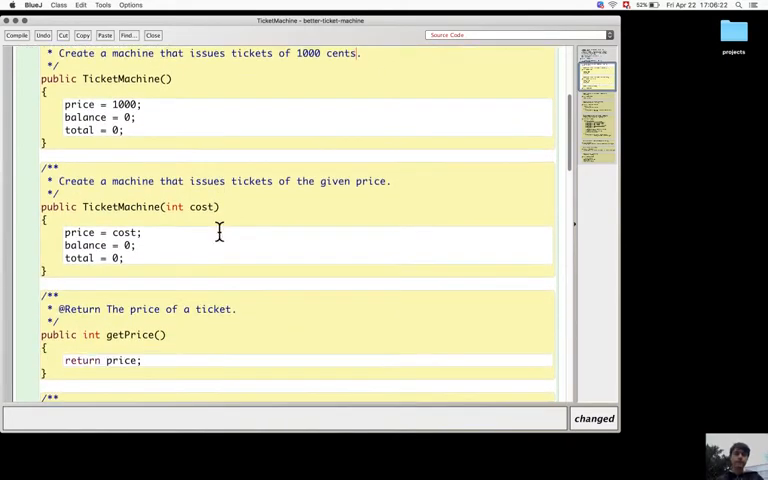
Write a public void empty() method that sets total = 0.
scroll(down, 3)
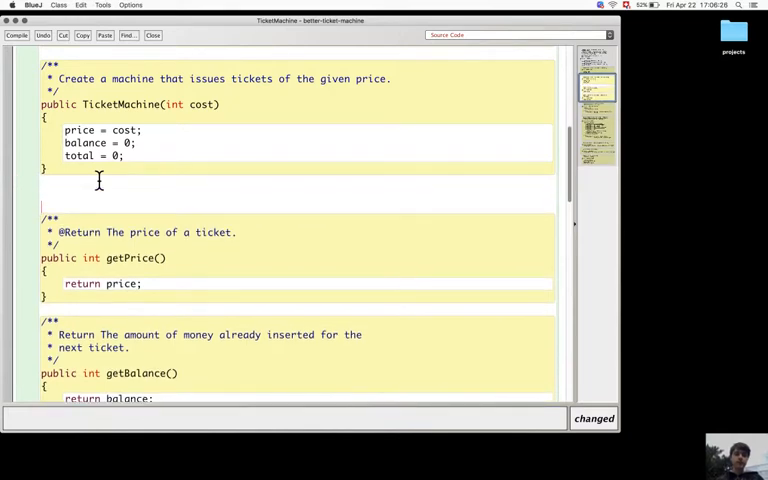
text(p)
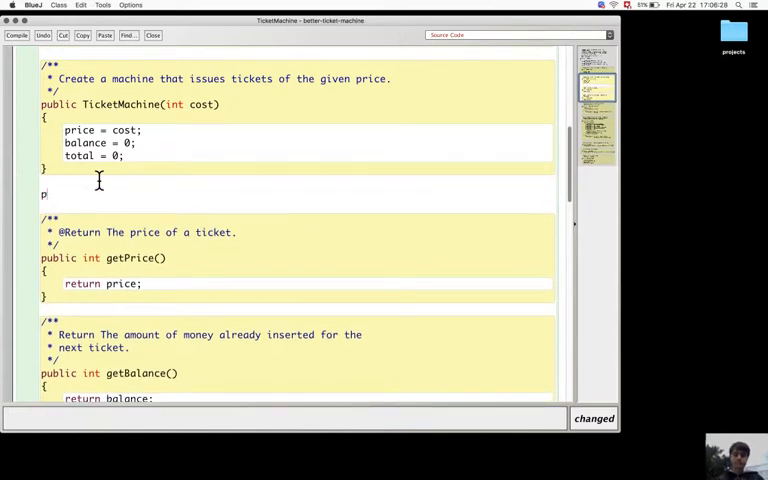
text(ublic v)
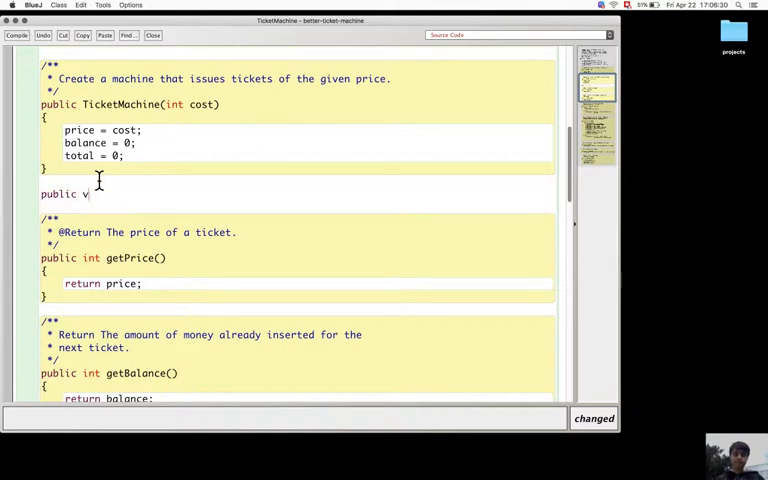
text(oid e)
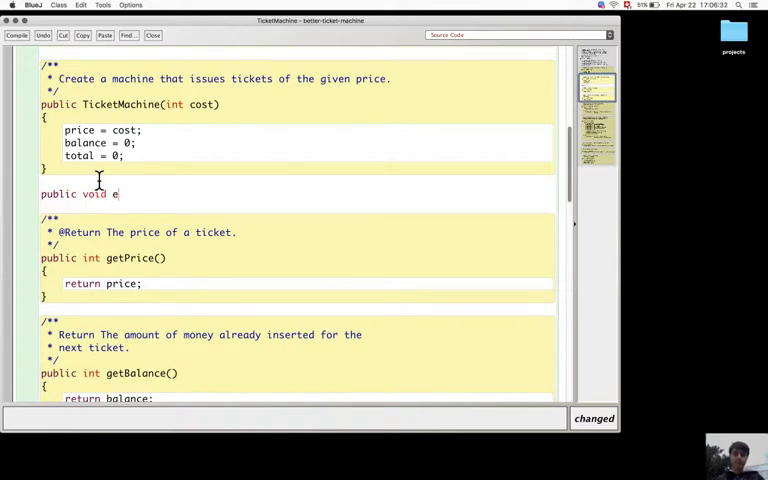
text(mpty)
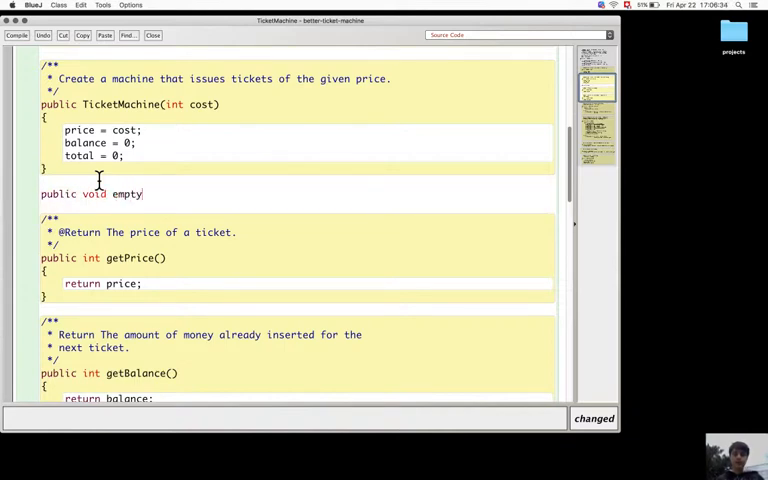
text(())
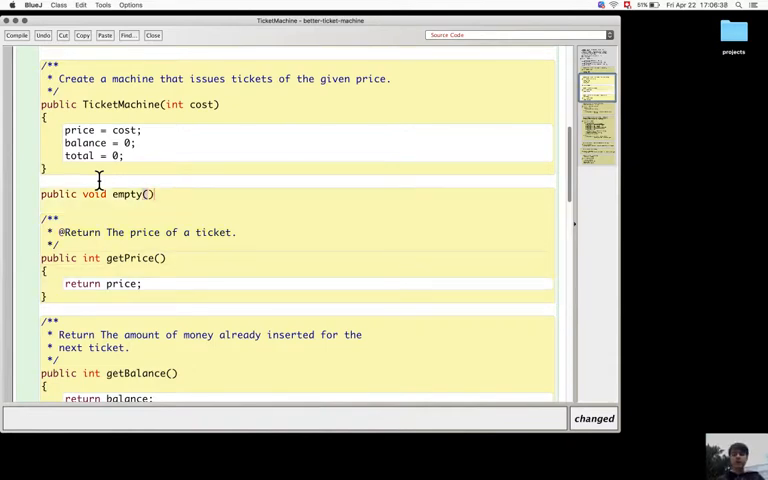
text({)
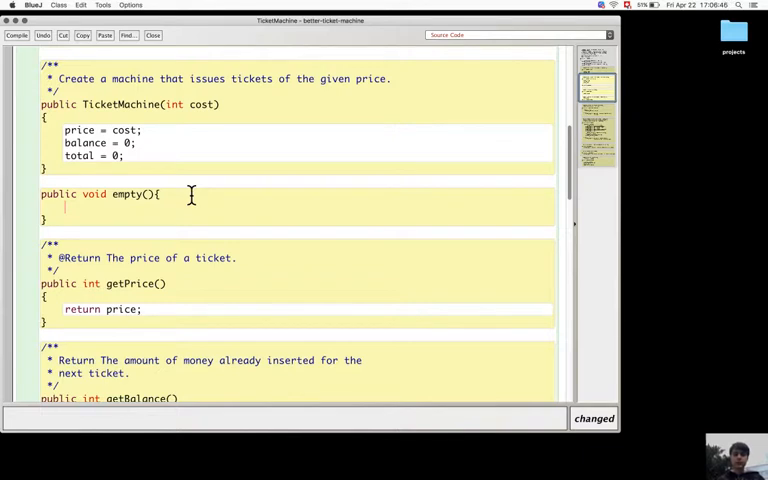
text(tot)
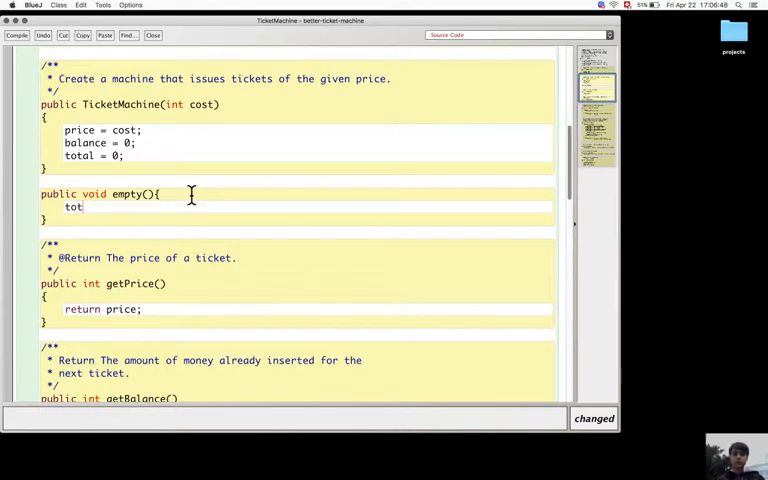
text(al)
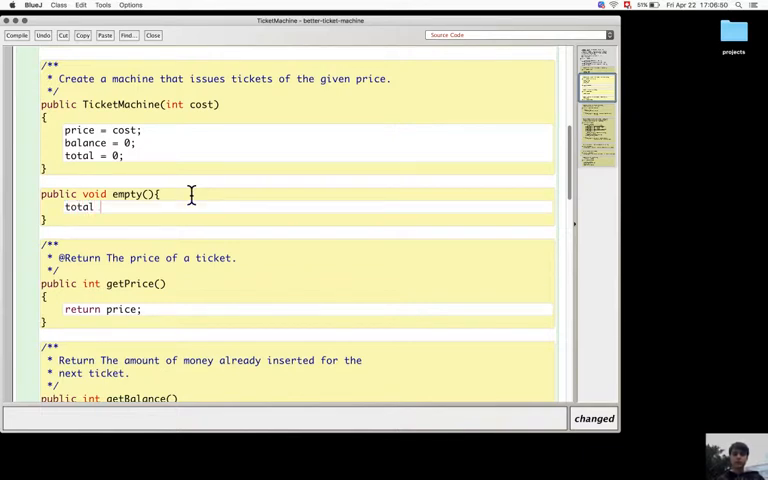
text(=)
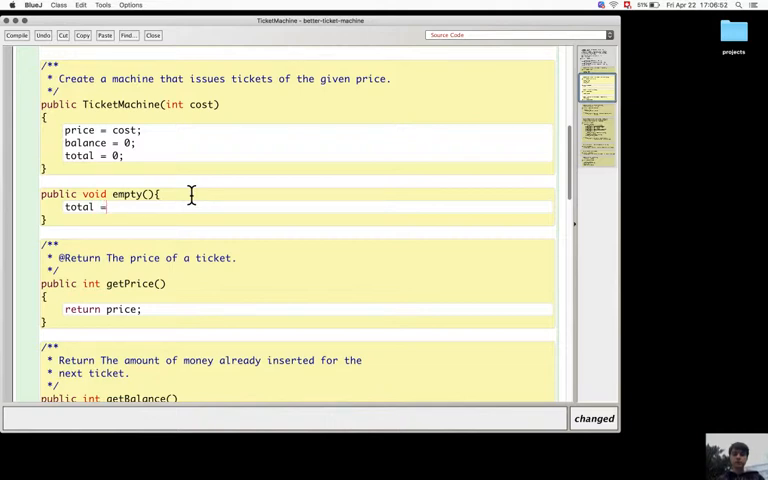
text(0)
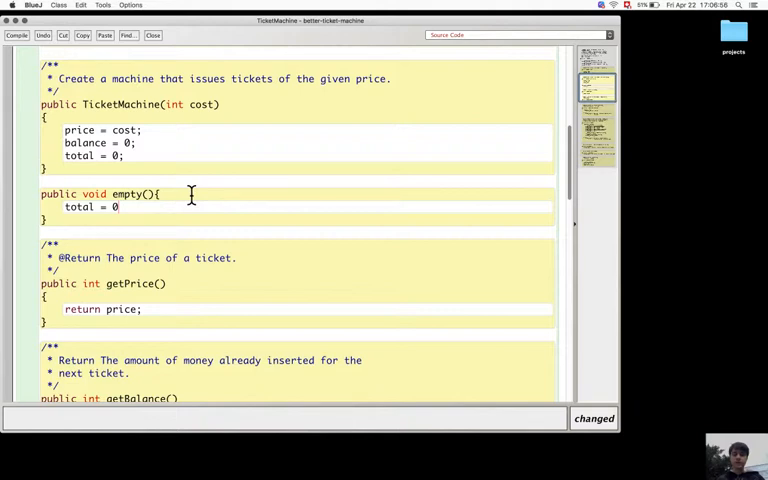
text(;)
text(/**)
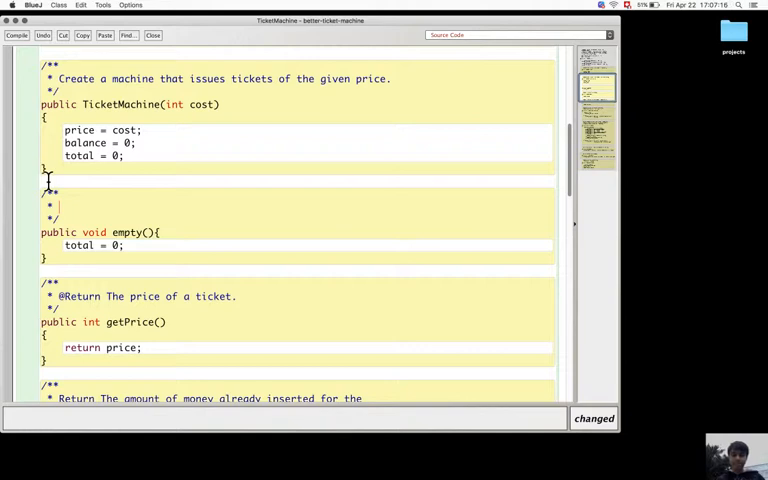
Document empty() with the comment 'Mutator method that resets the total to 0.'.
text(Mutator method that rese)
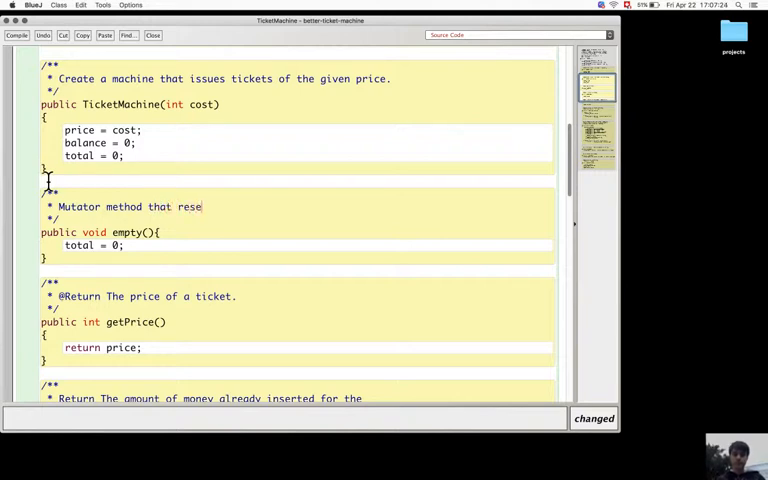
text(ts)
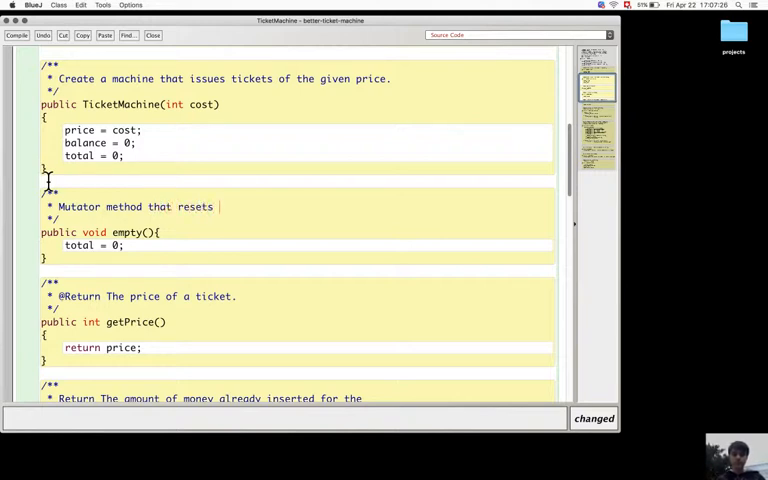
text(the)
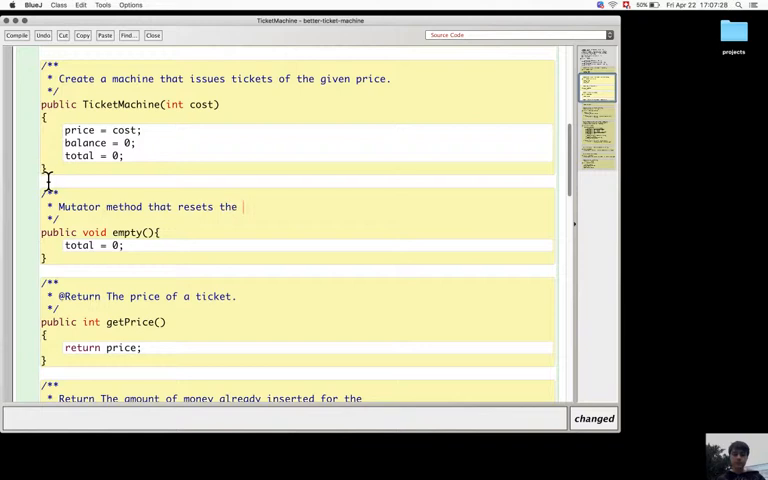
text(total)
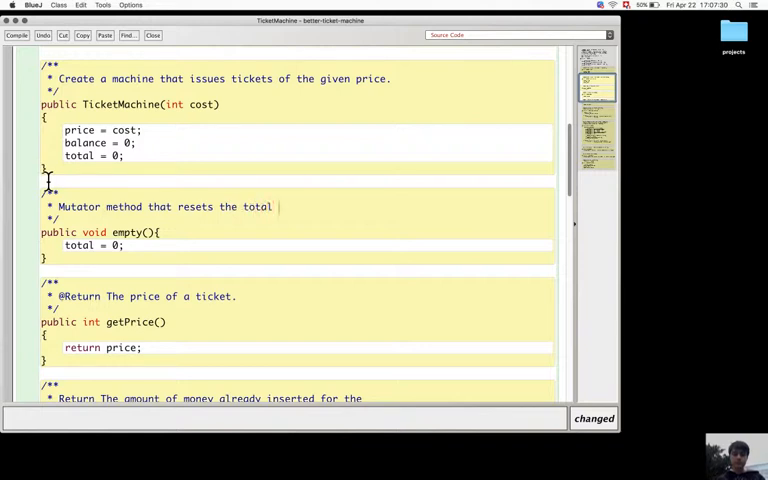
text(to)
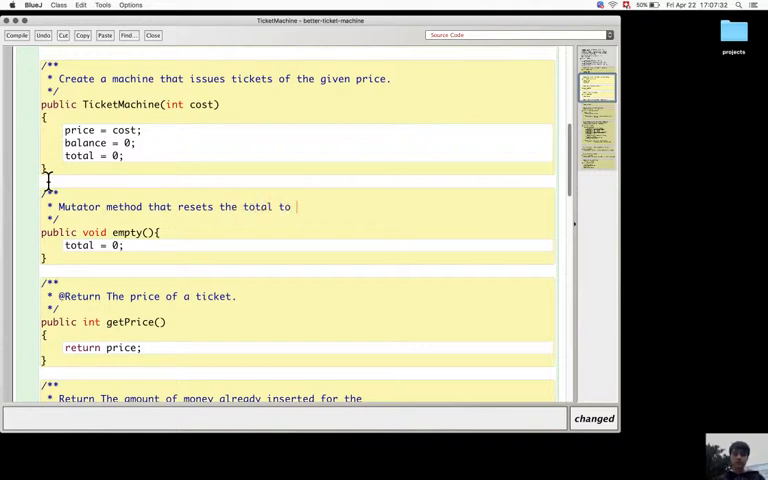
text(0.)
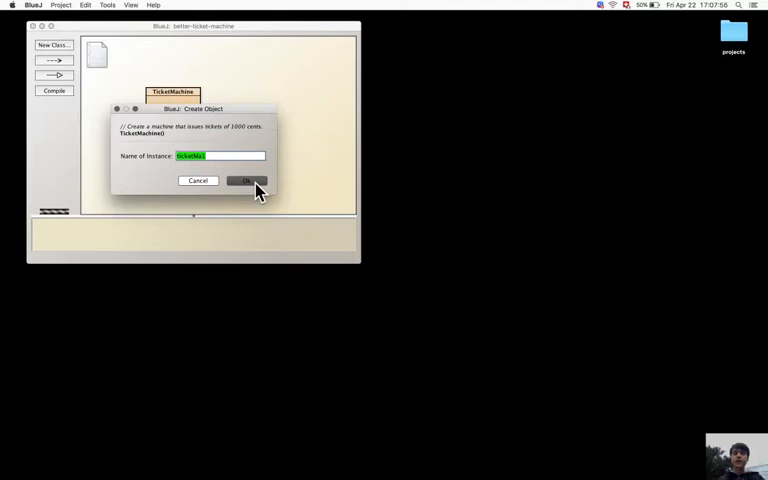
Create ticketMa1 with the default constructor and ticketMa2 with a ticket price of 200.
click(246, 181)
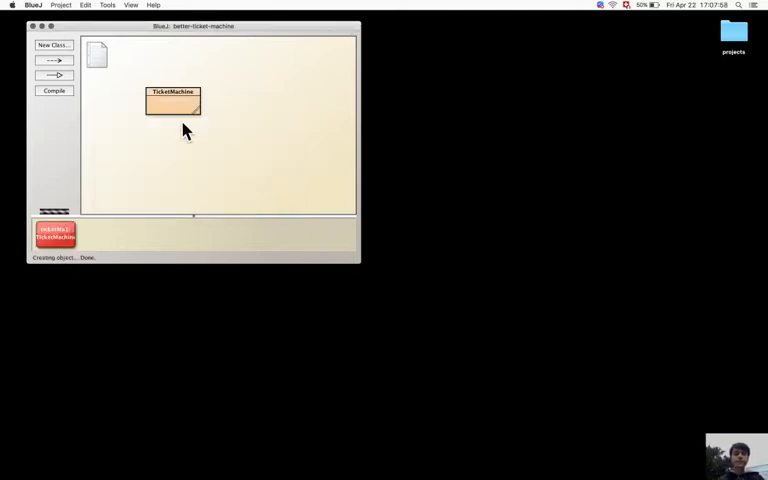
right_click(178, 103)
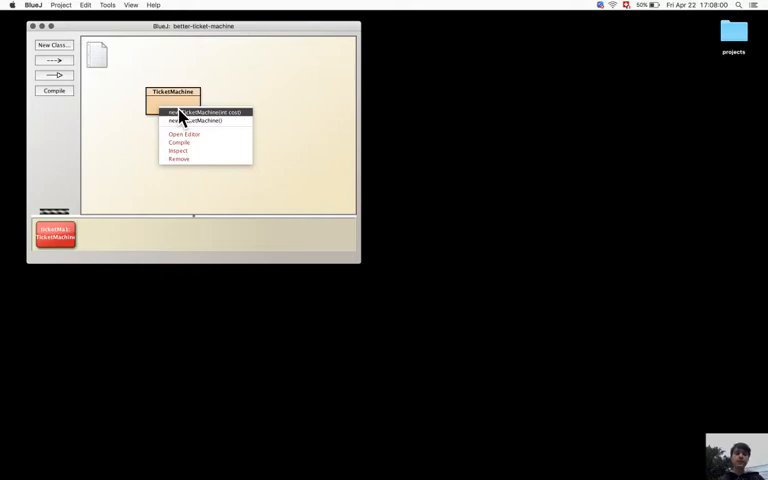
click(208, 112)
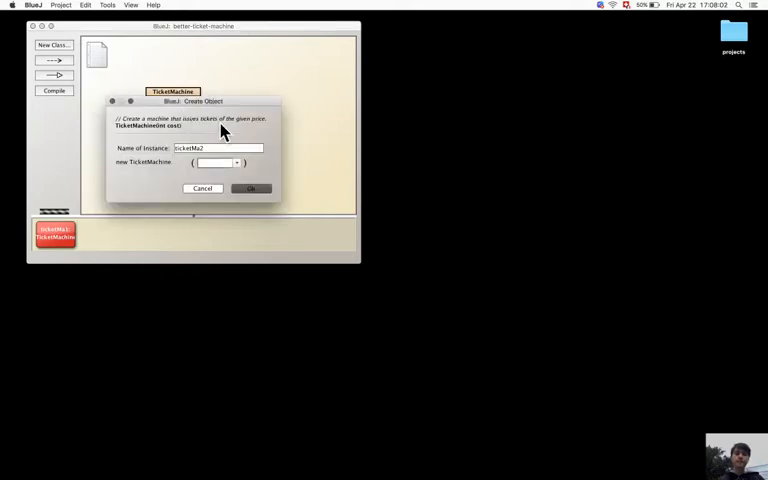
text(200)
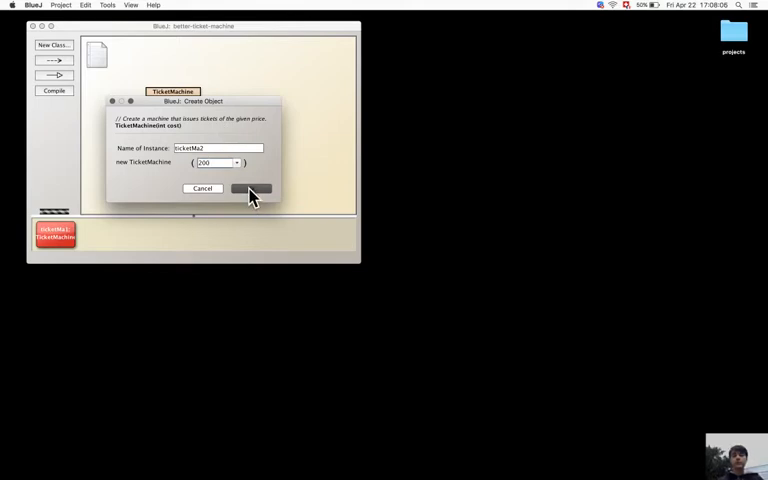
click(248, 188)
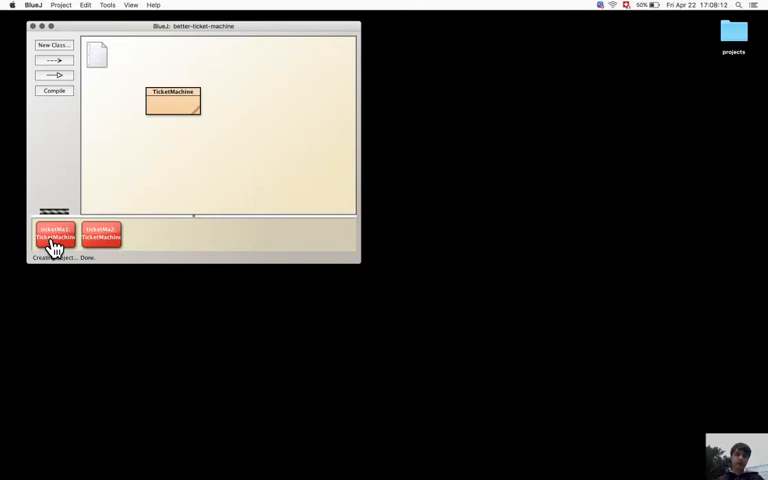
Insert 1000 cents into ticketMa1 and print a ticket to the terminal.
right_click(48, 237)
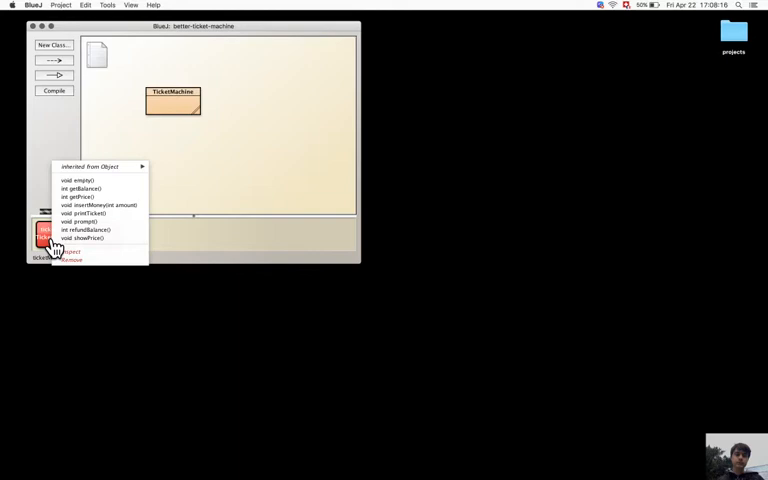
click(98, 205)
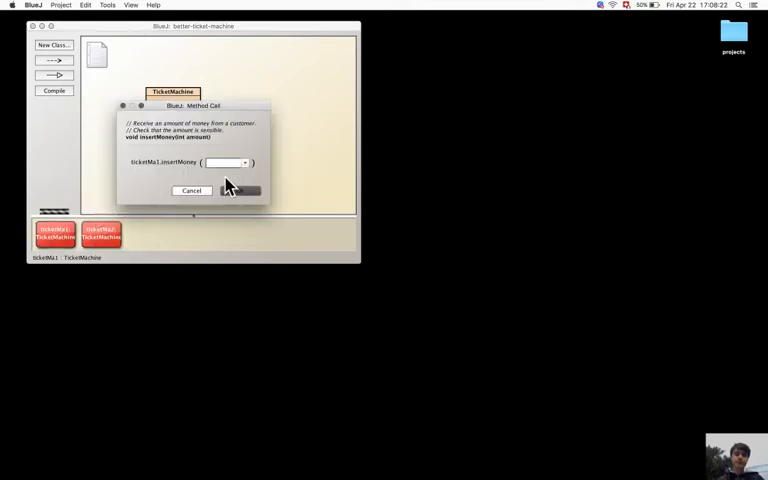
text(1000)
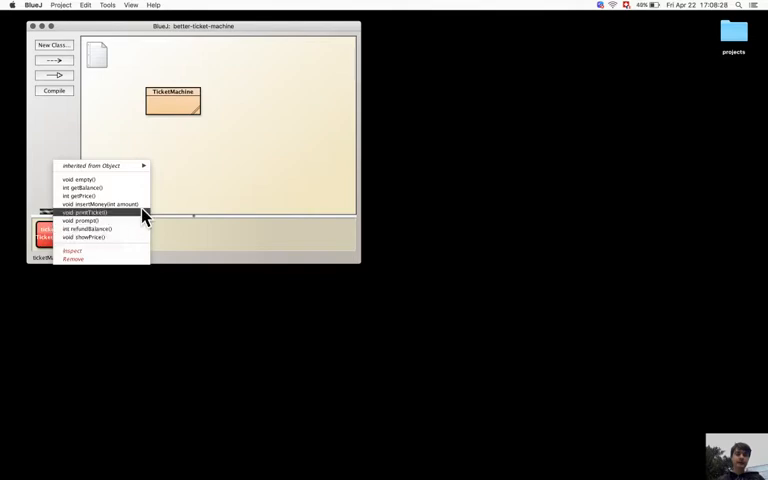
click(90, 213)
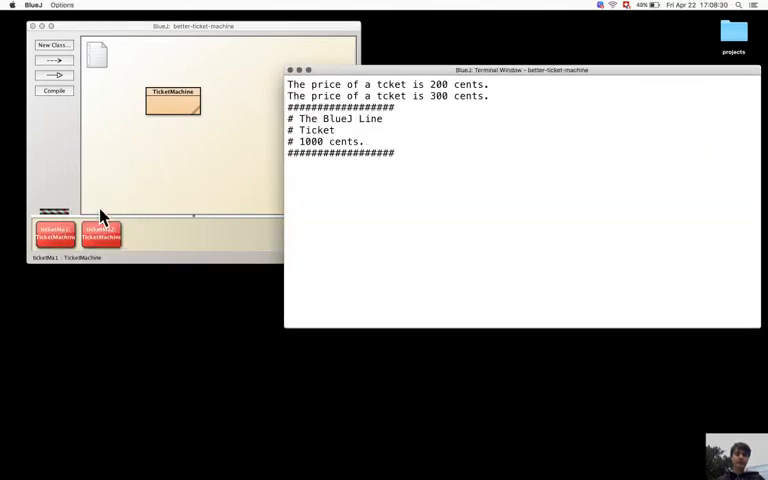
right_click(50, 235)
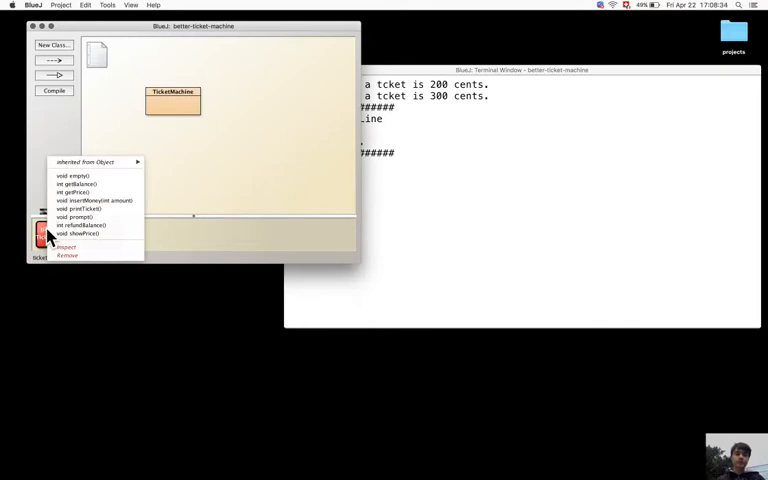
mouse_move(95, 200)
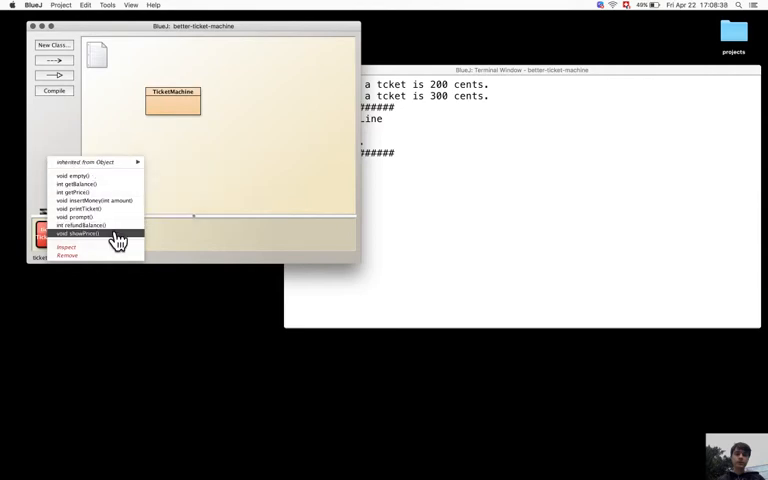
mouse_move(120, 210)
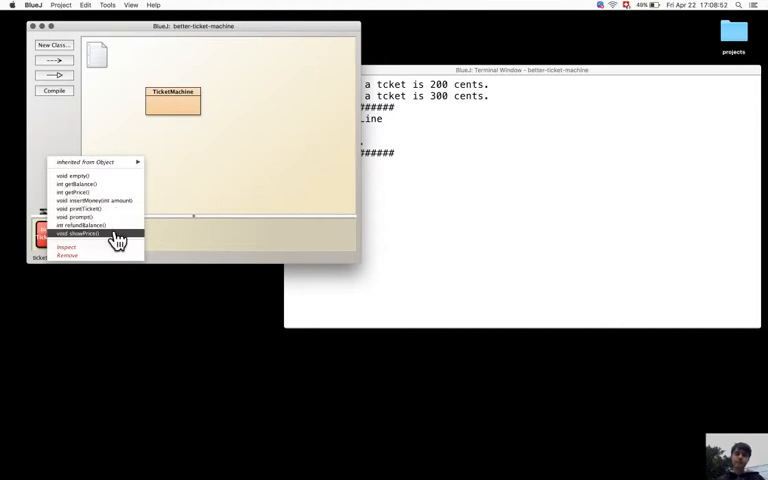
mouse_move(170, 197)
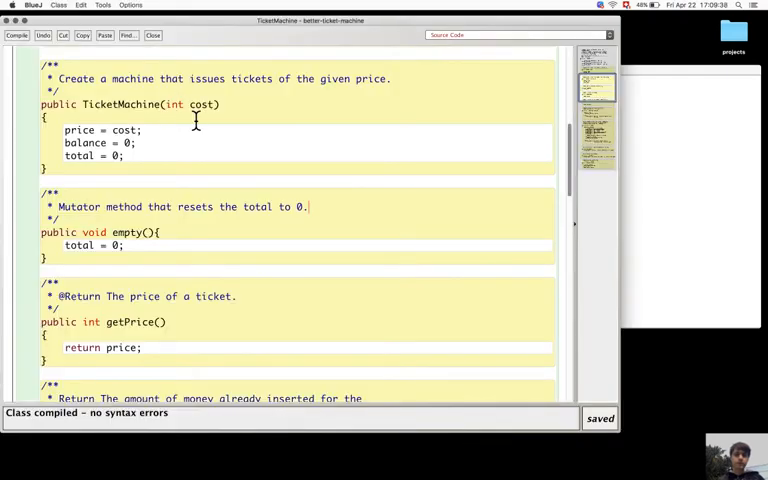
scroll(down, 3)
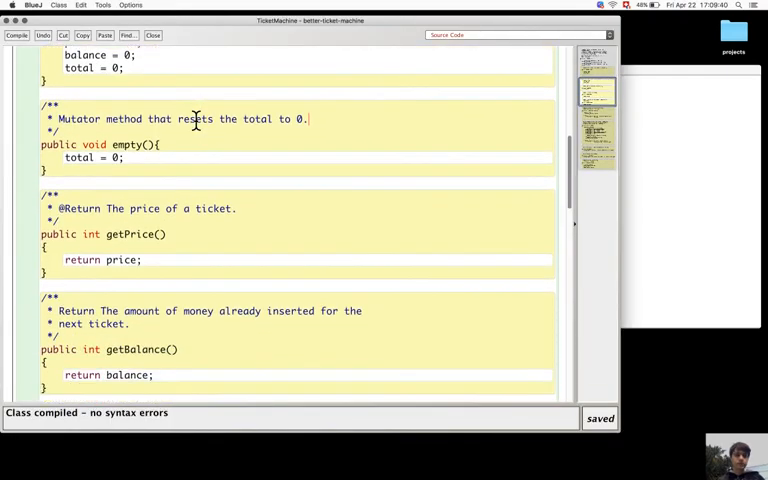
scroll(down, 3)
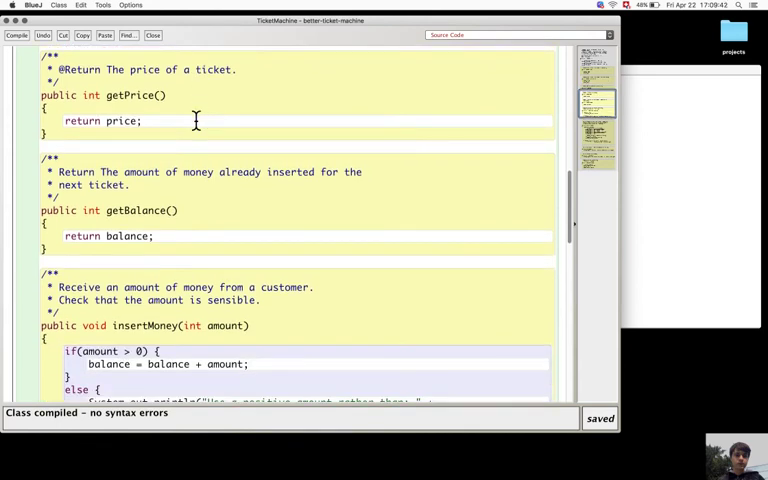
scroll(down, 3)
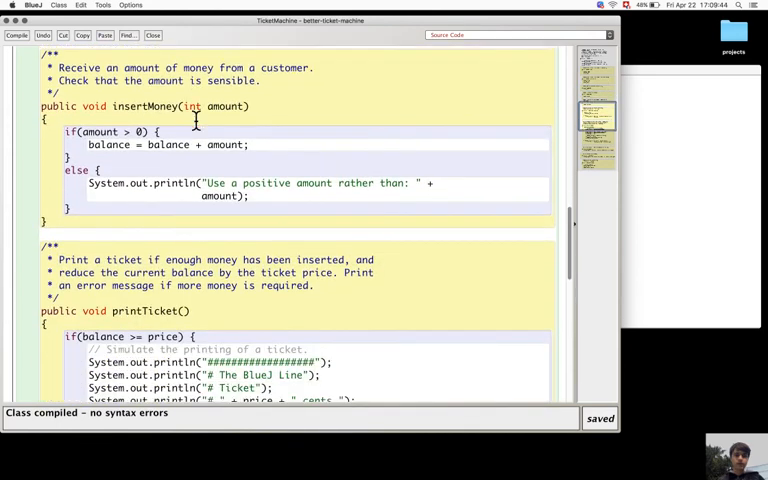
scroll(down, 3)
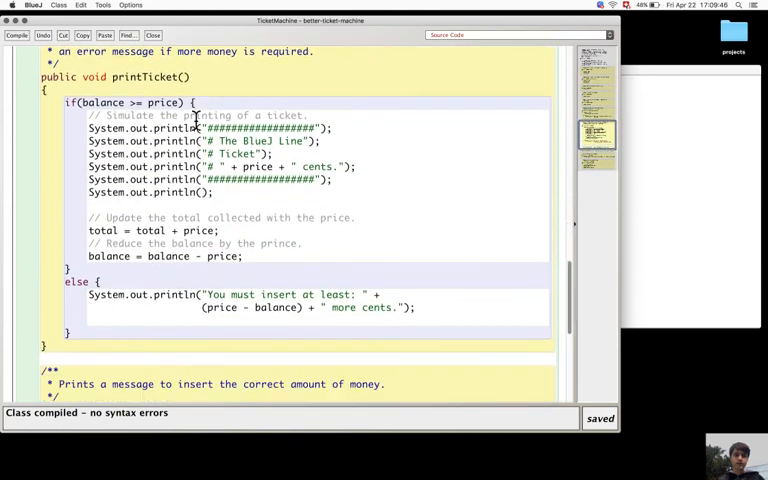
scroll(down, 3)
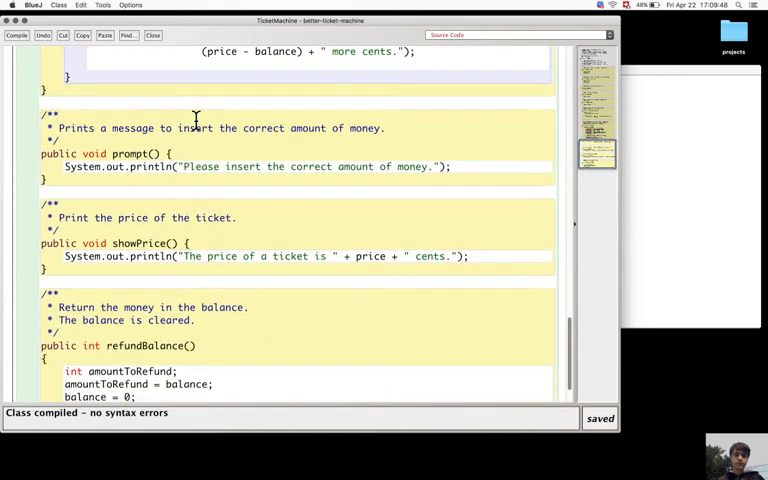
scroll(down, 3)
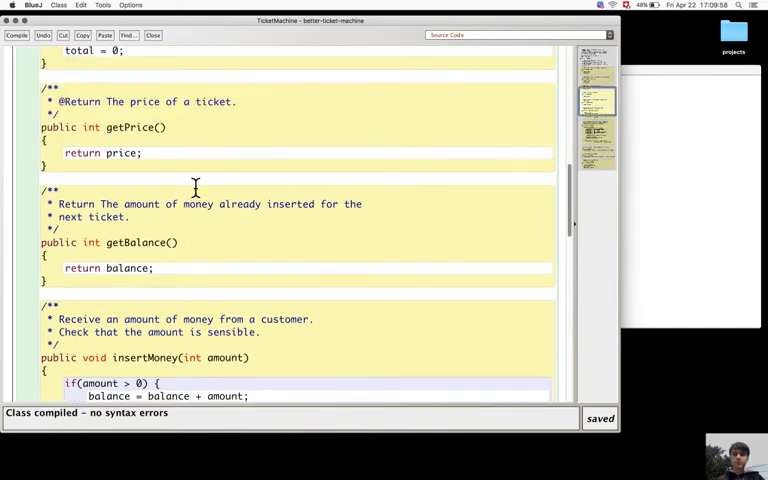
mouse_move(34, 65)
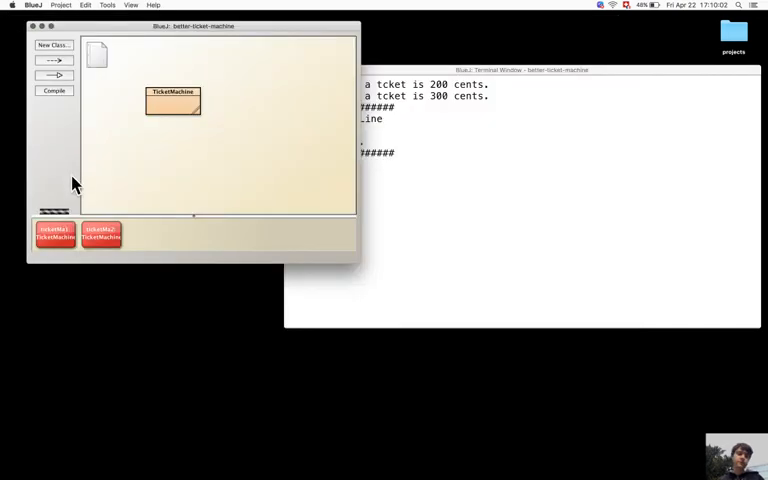
Inspect ticketMa1 to check its total of 1000, then close the inspector.
right_click(55, 235)
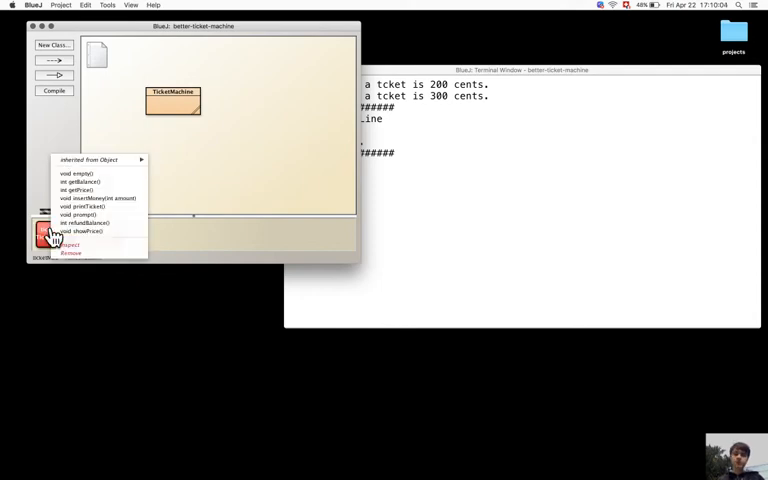
mouse_move(70, 248)
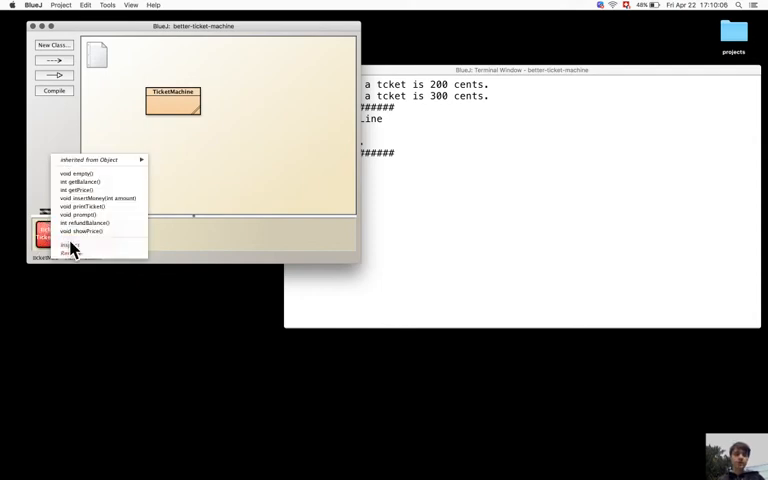
click(62, 245)
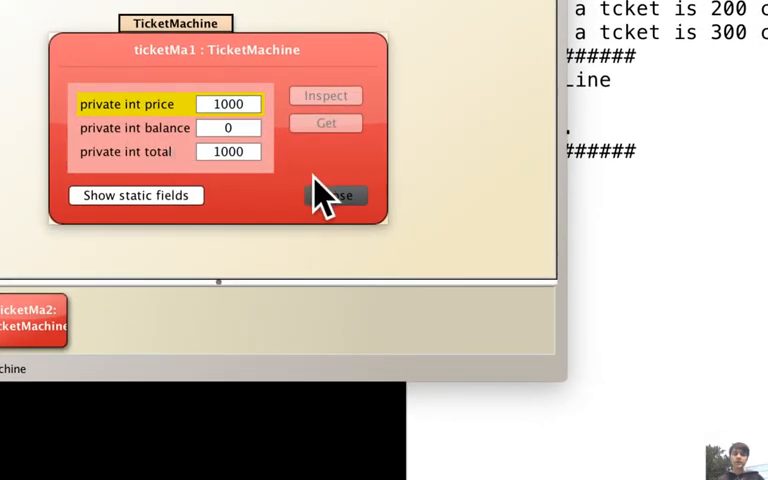
click(340, 194)
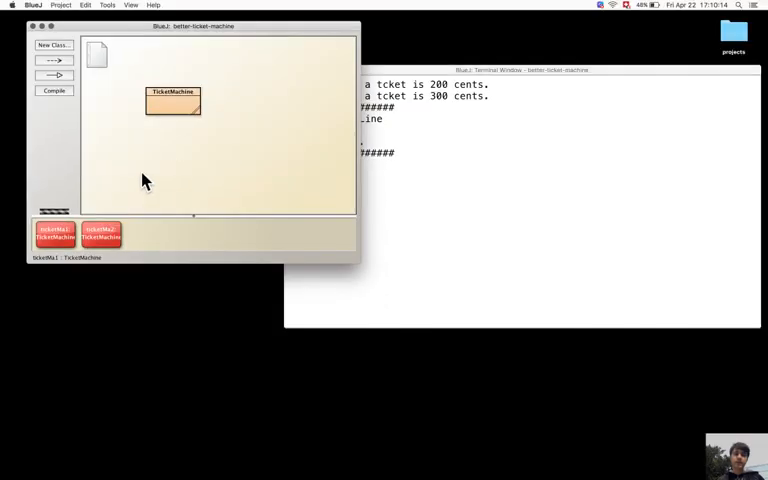
Call empty() on ticketMa1 and inspect again to confirm total is 0.
right_click(55, 233)
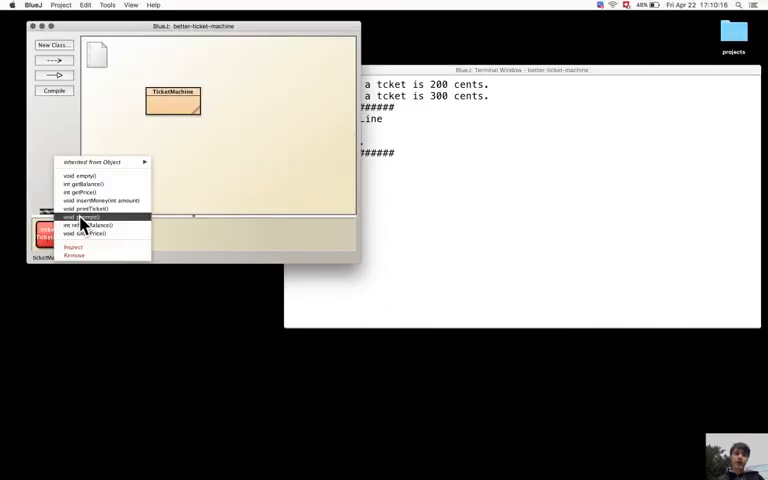
mouse_move(118, 222)
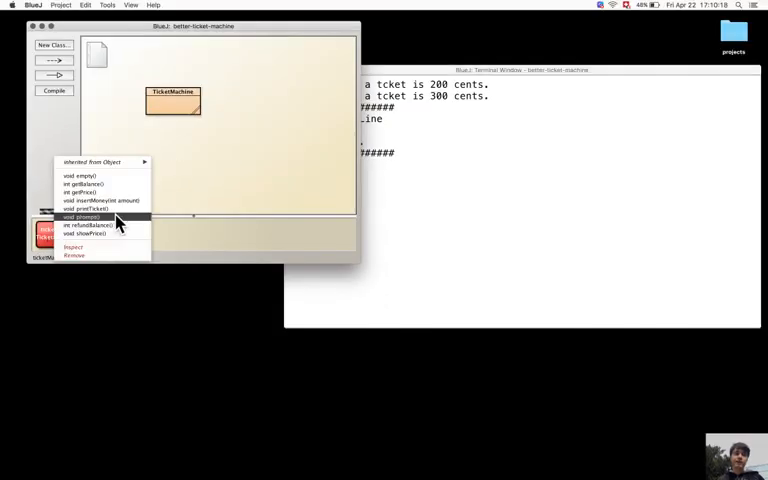
click(88, 218)
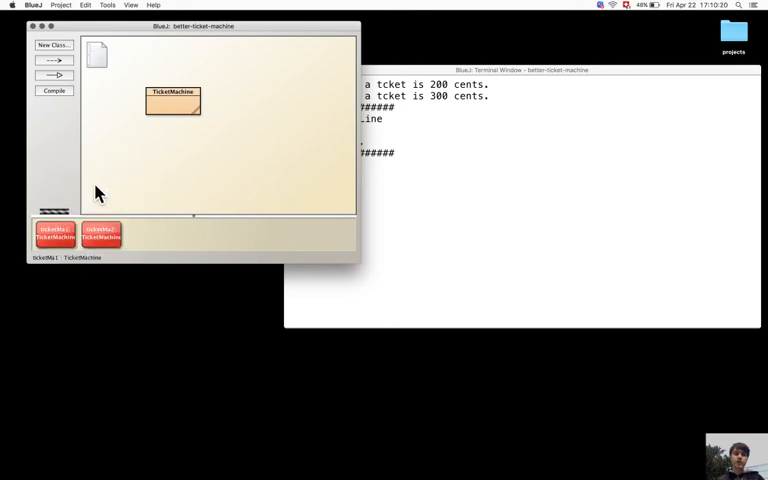
right_click(50, 235)
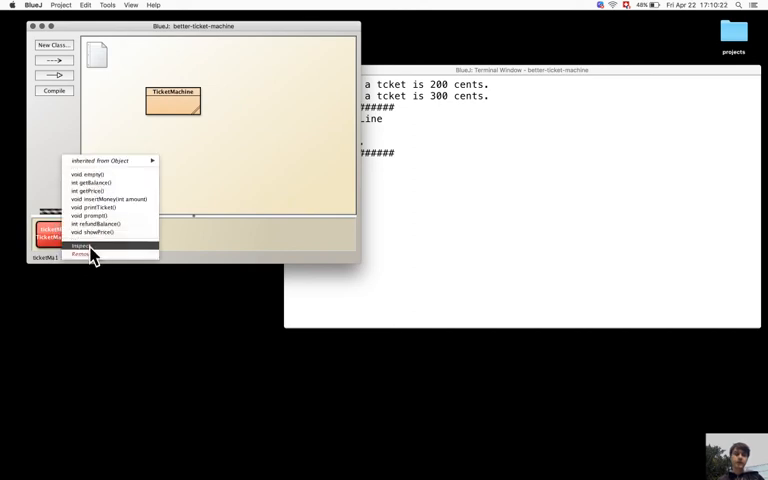
click(80, 246)
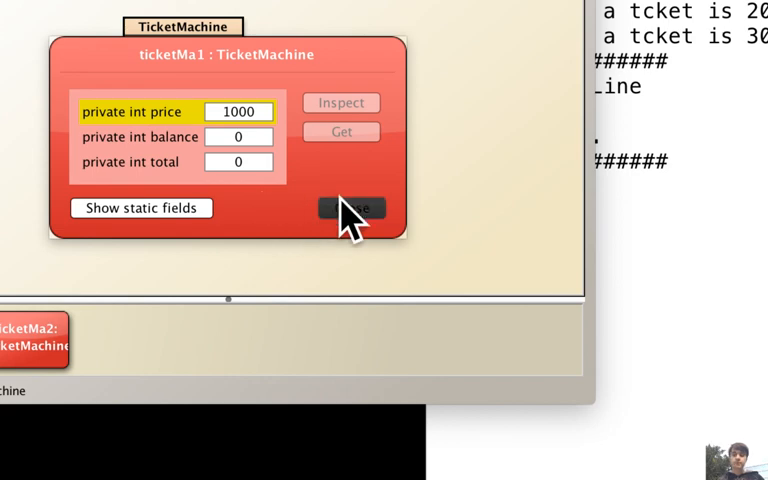
click(349, 208)
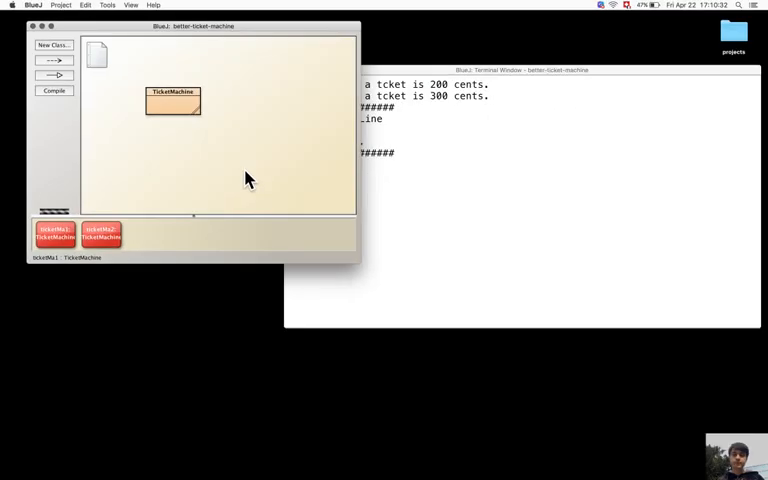